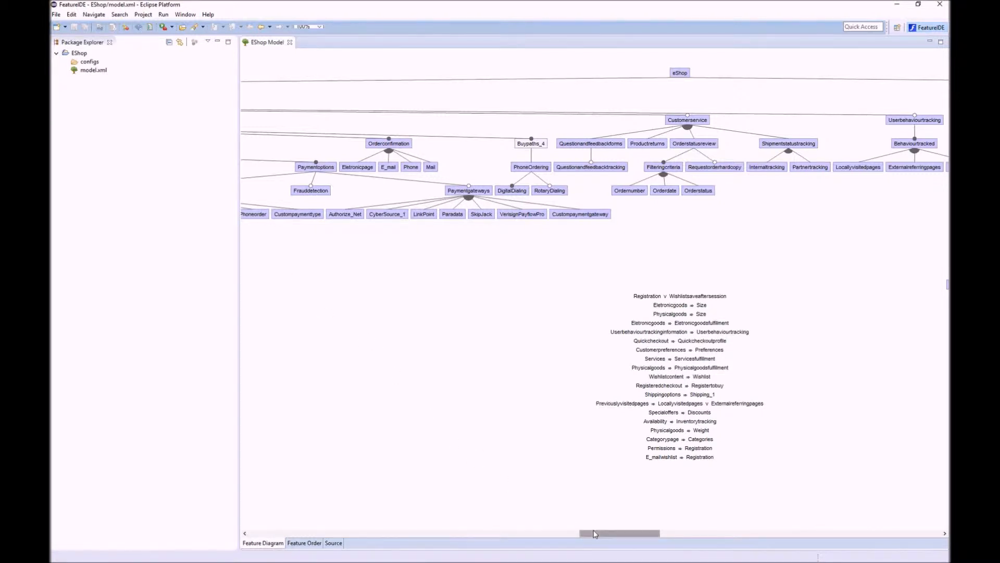
Create a new configuration file, Conf.config, in the EShop configs folder.
drag(619, 532, 405, 532)
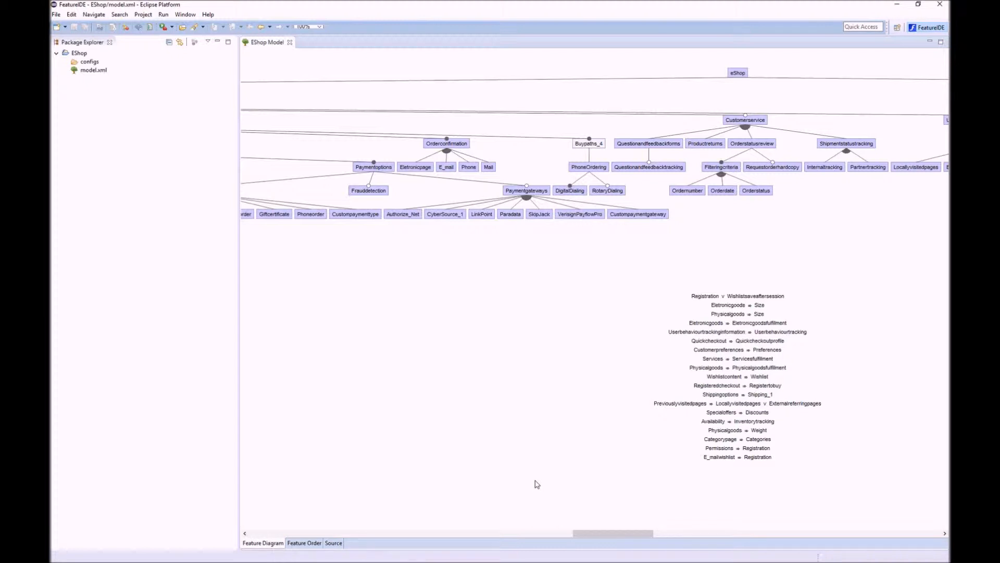
mouse_move(200, 275)
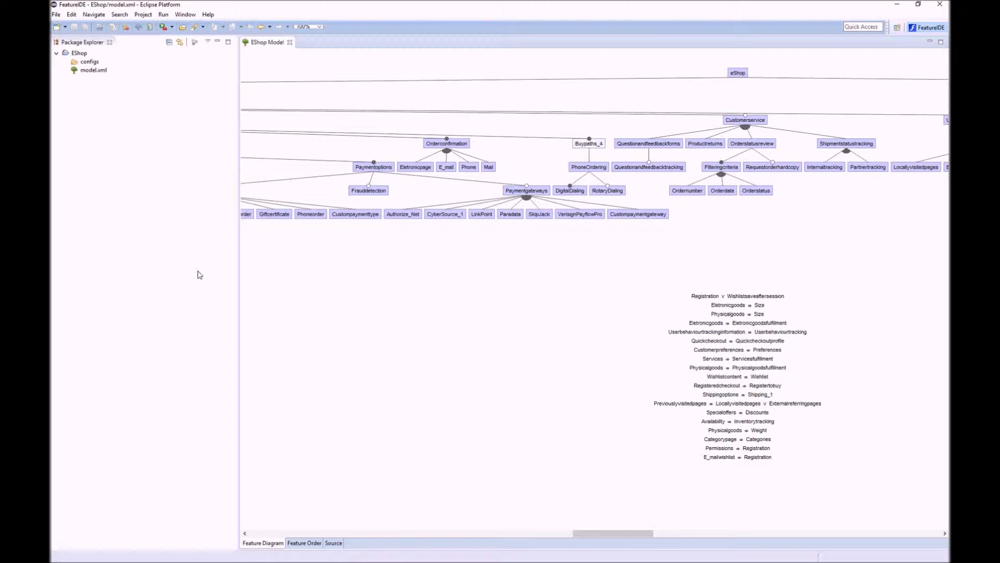
mouse_move(143, 152)
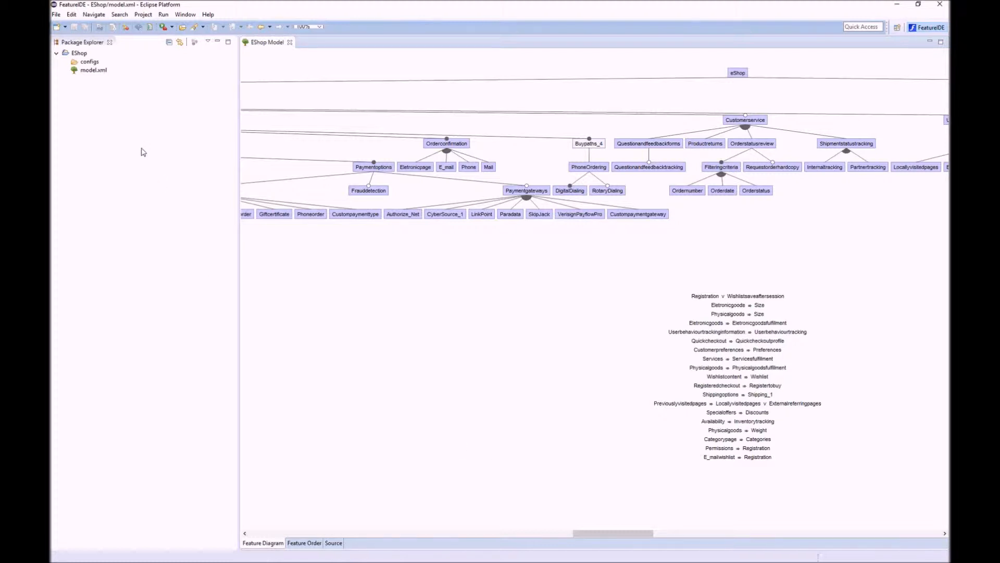
right_click(89, 62)
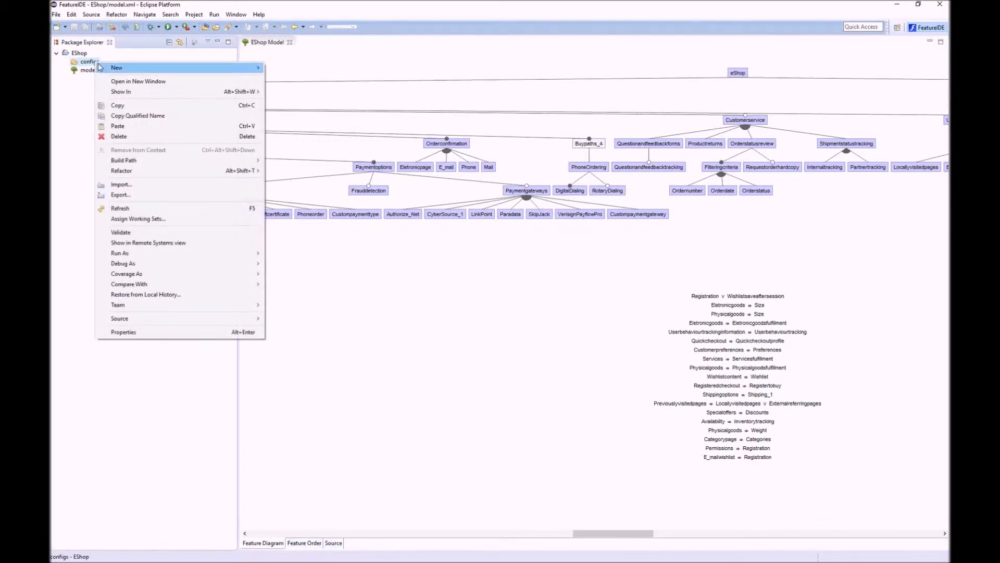
click(117, 68)
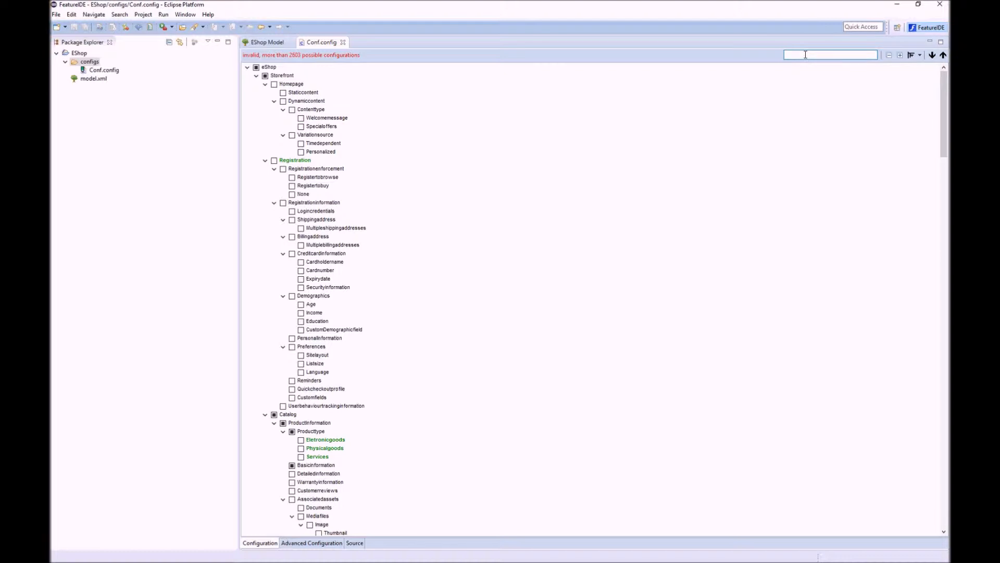
Search the configuration tree for 'Product' to bring up the Producttype features.
text(Product)
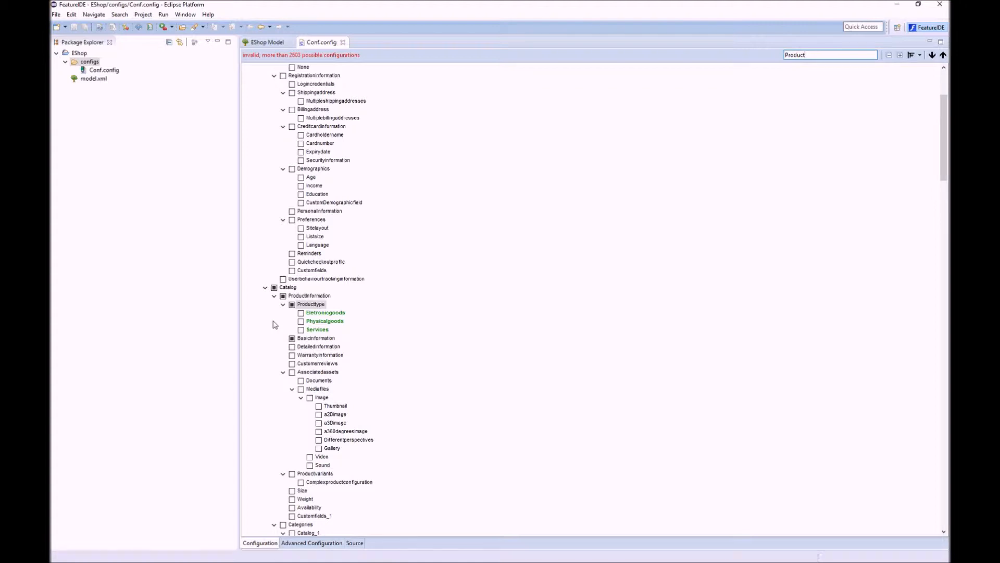
mouse_move(301, 320)
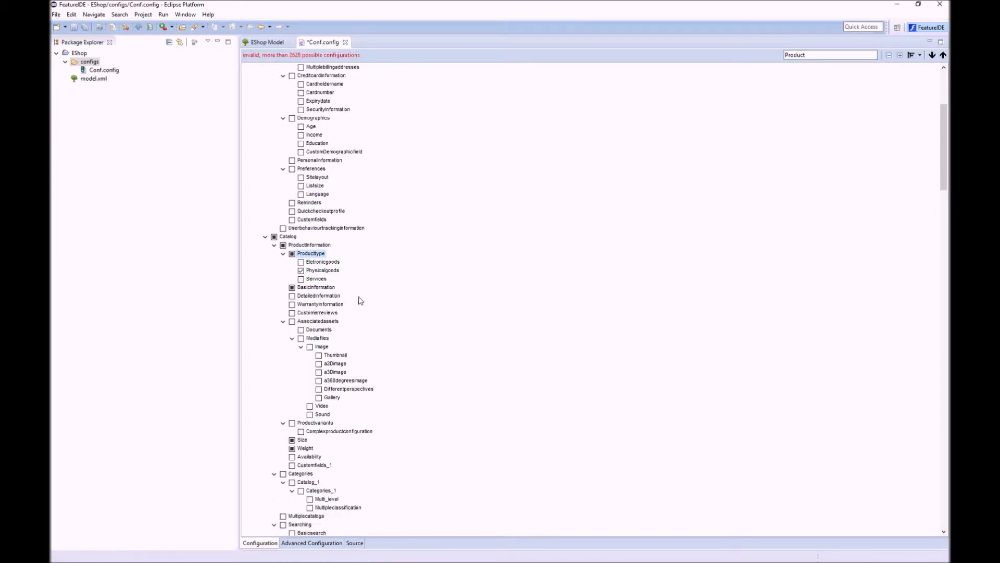
mouse_move(322, 270)
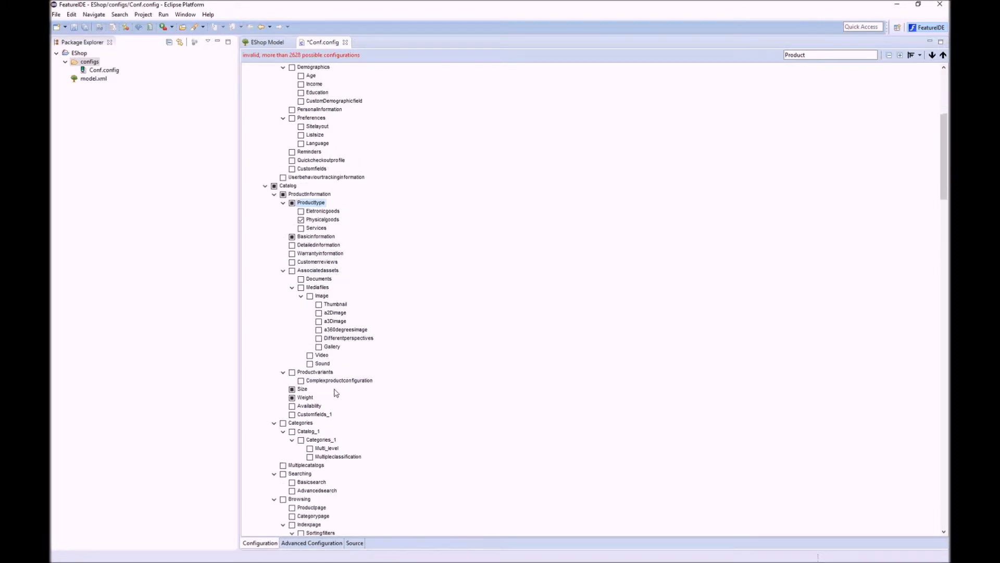
mouse_move(304, 397)
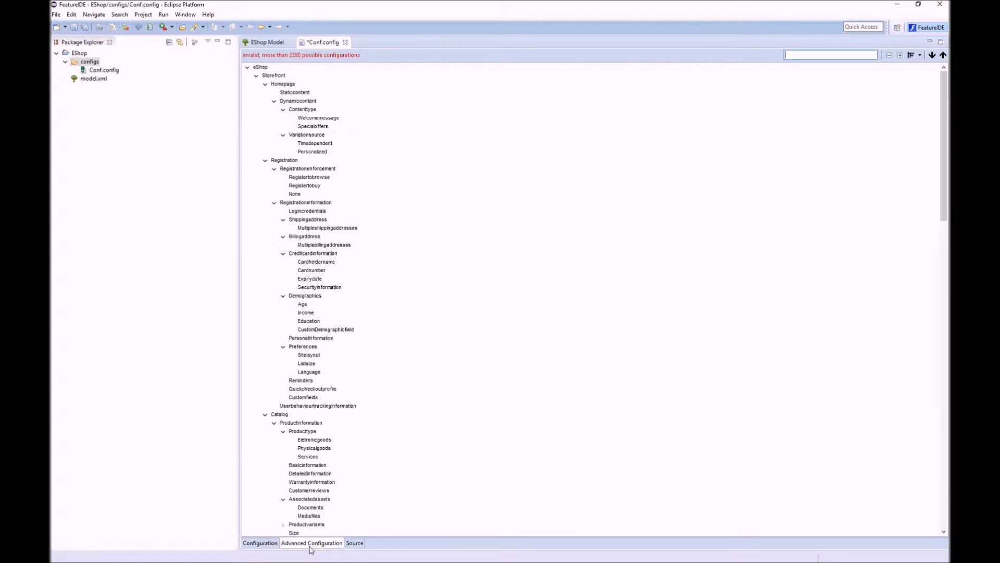
Switch Conf.config to the Advanced Configuration view.
click(311, 543)
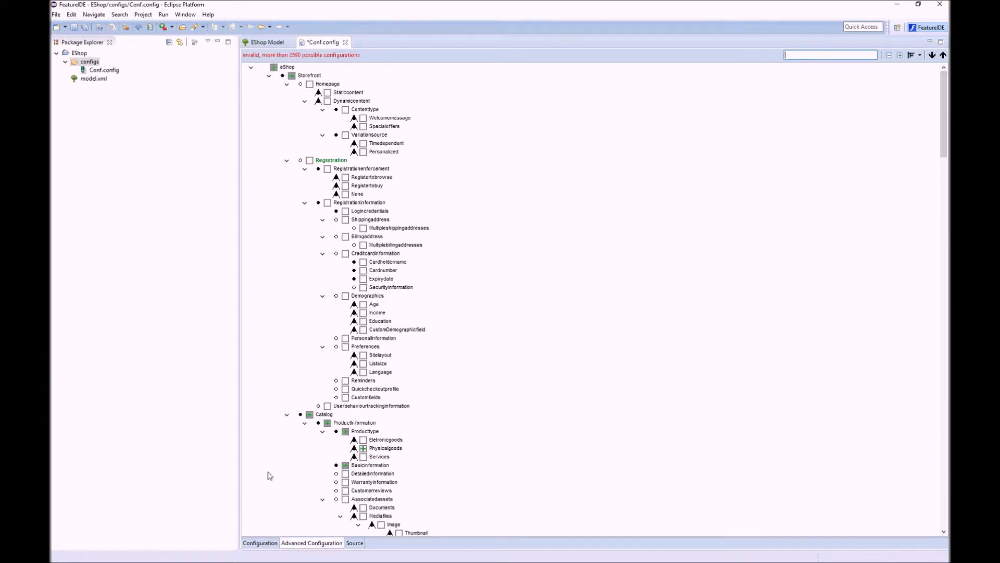
mouse_move(265, 187)
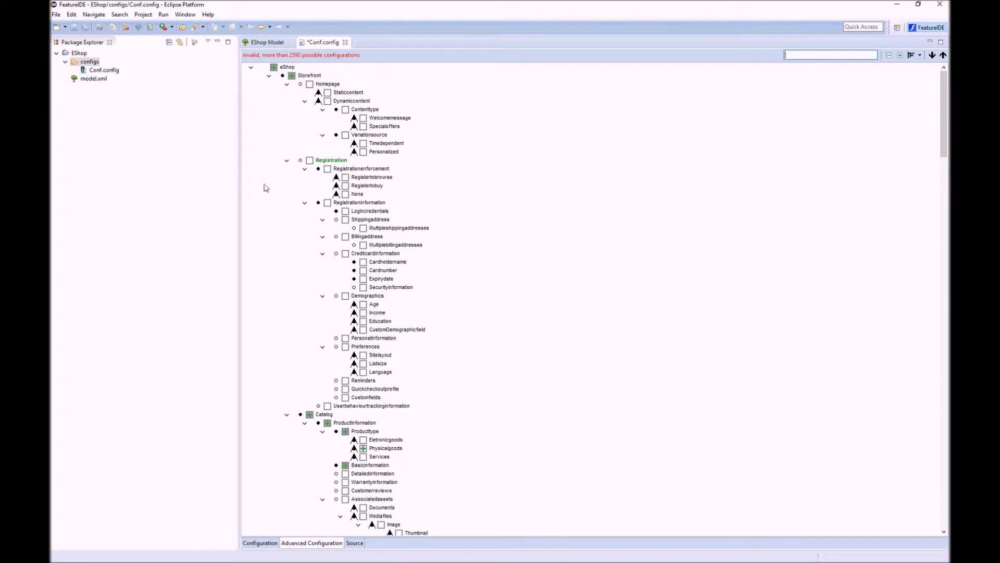
mouse_move(298, 192)
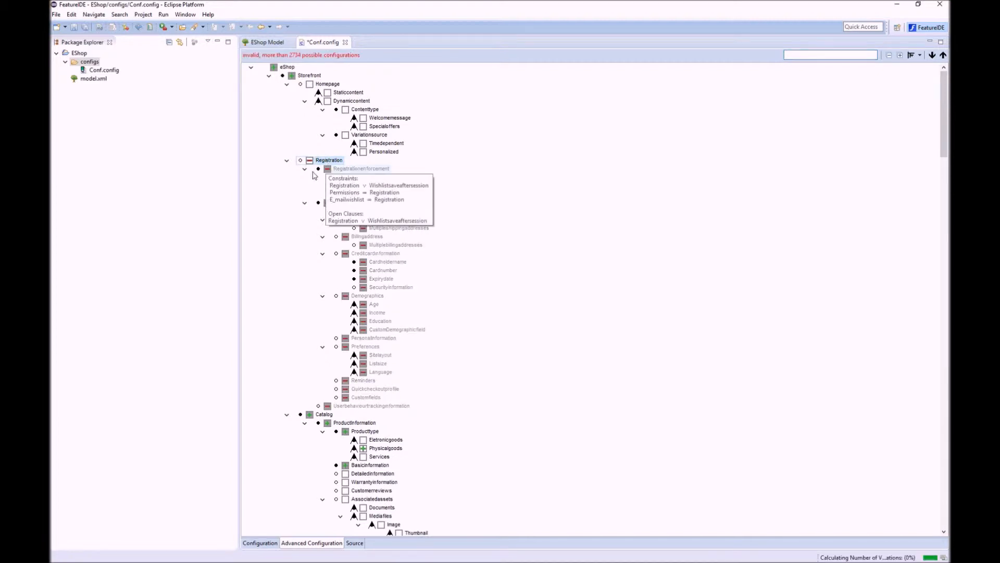
mouse_move(418, 190)
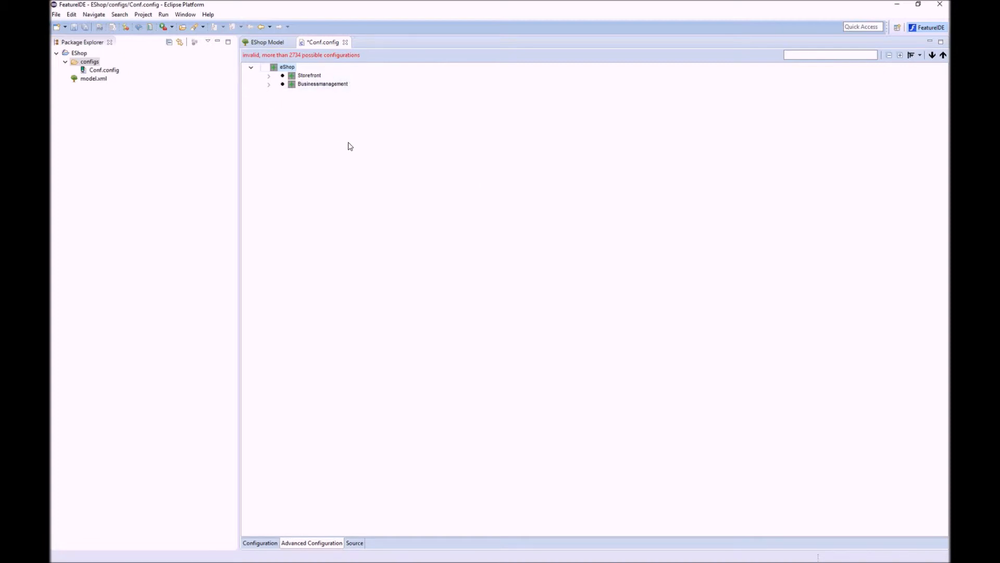
mouse_move(921, 55)
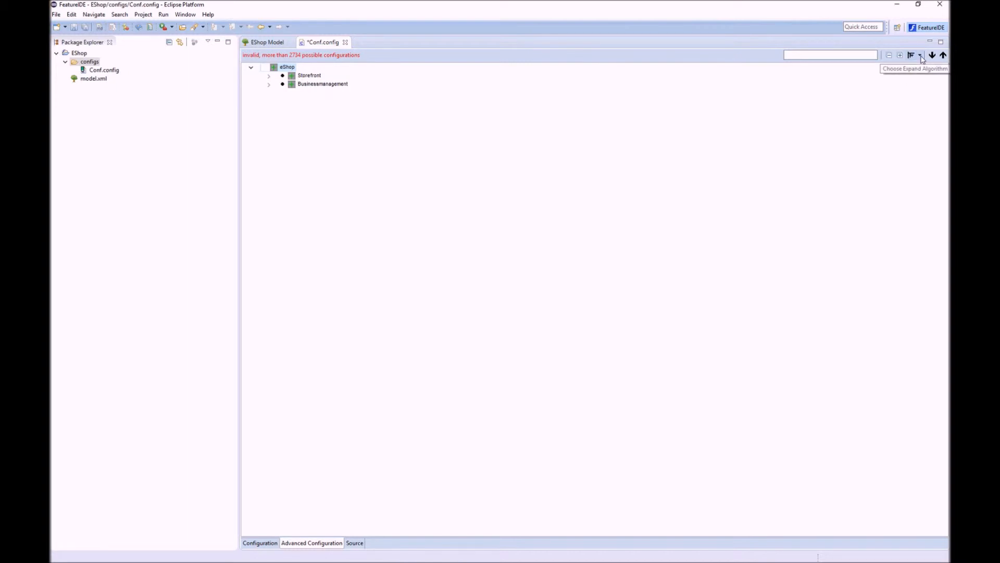
Expand Storefront and include Homepage with Dynamiccontent.
click(921, 55)
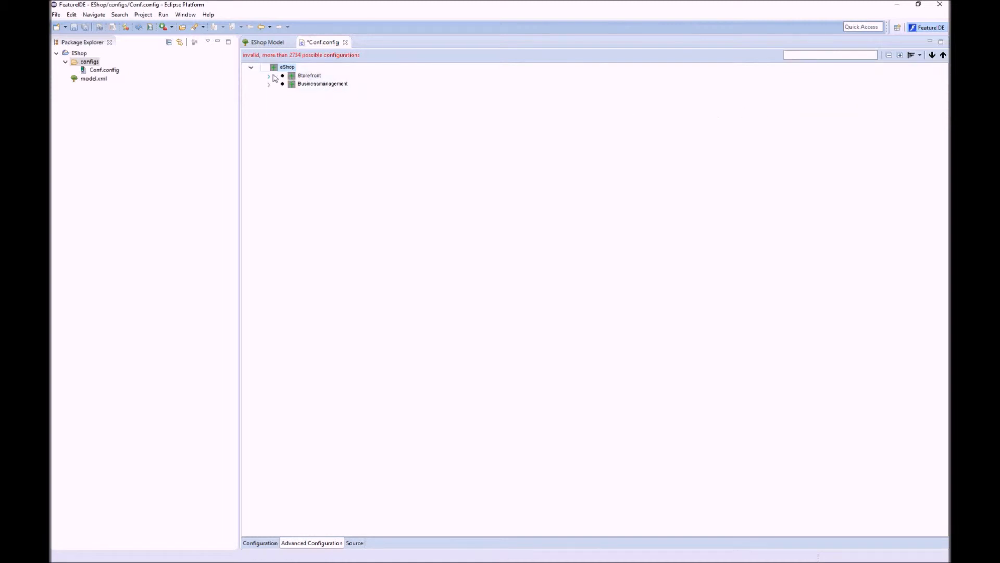
click(269, 75)
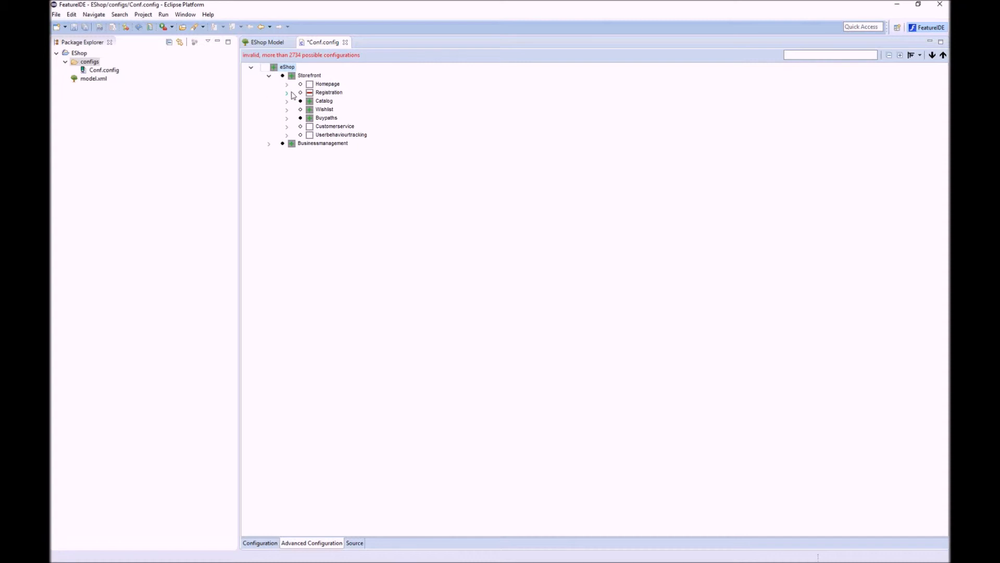
mouse_move(300, 99)
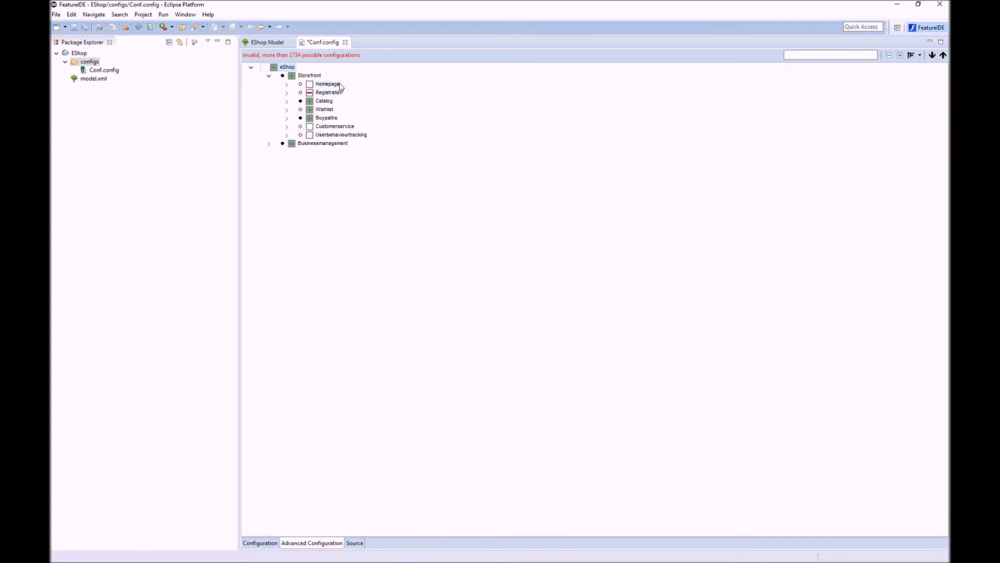
click(287, 83)
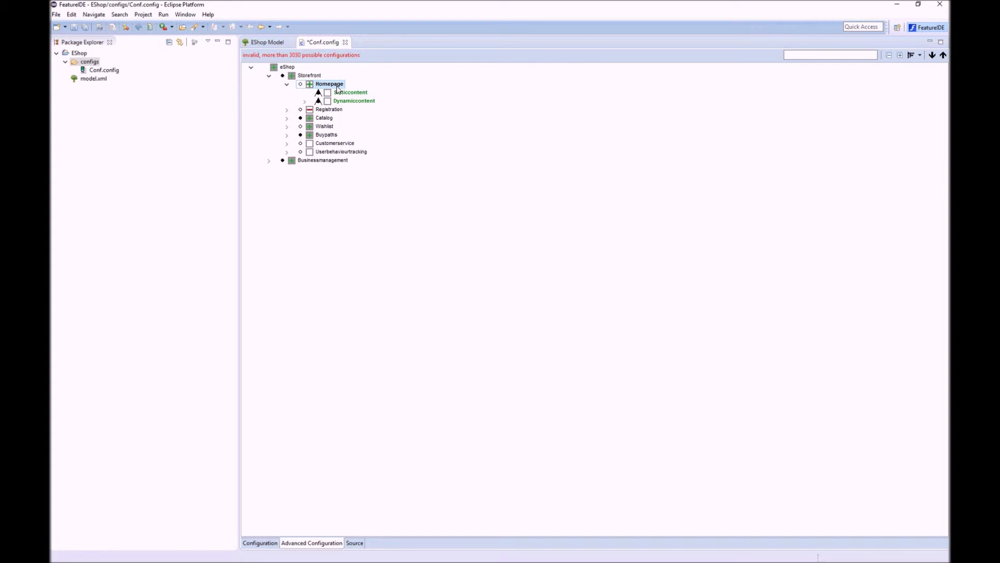
mouse_move(355, 100)
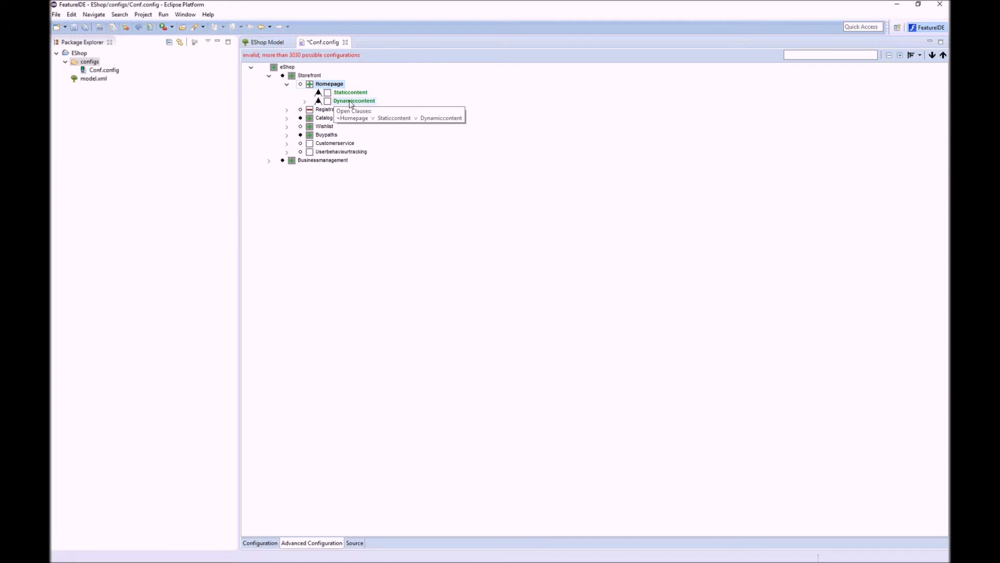
click(306, 101)
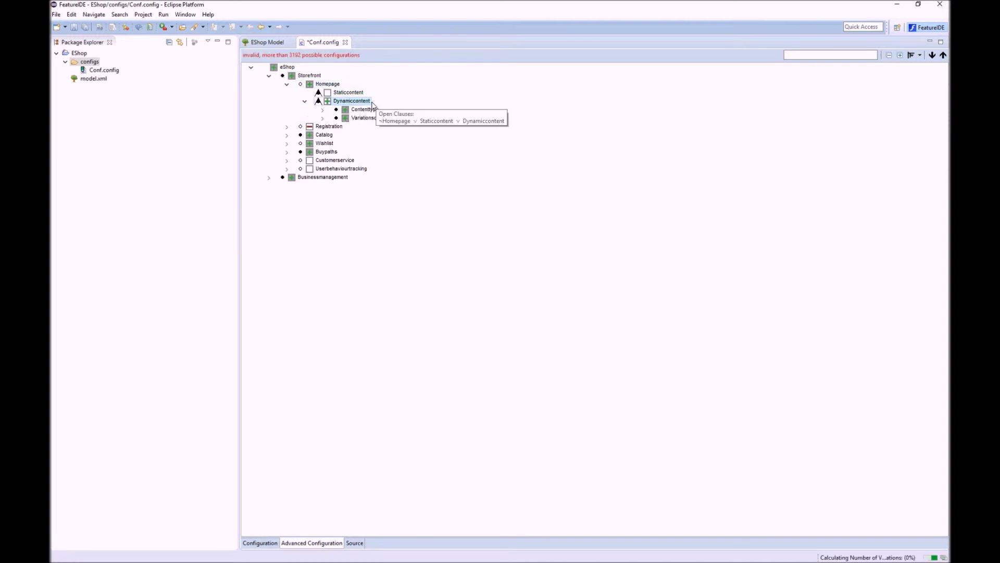
Choose Welcomemessage as content type and Personalized as variation source.
click(322, 109)
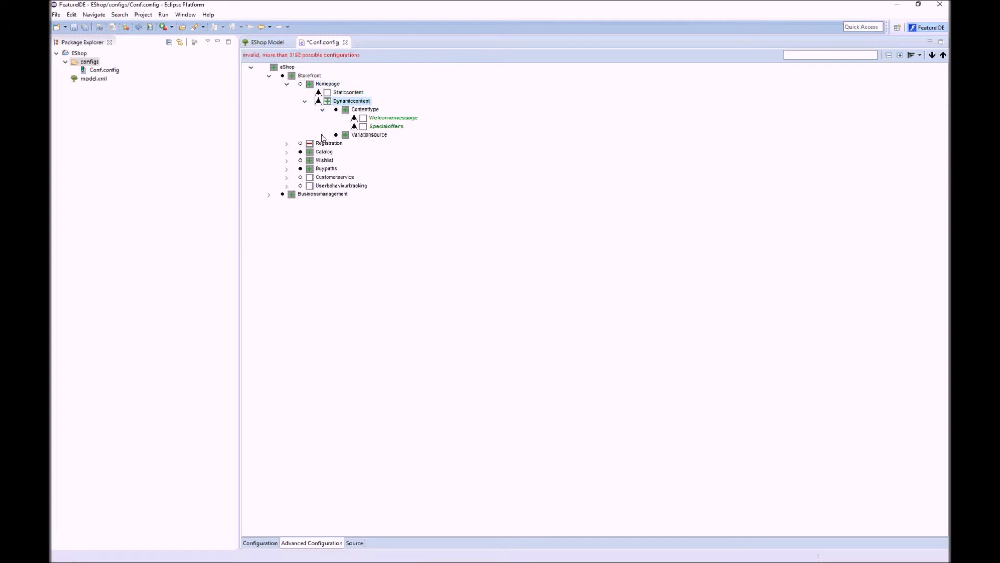
click(336, 134)
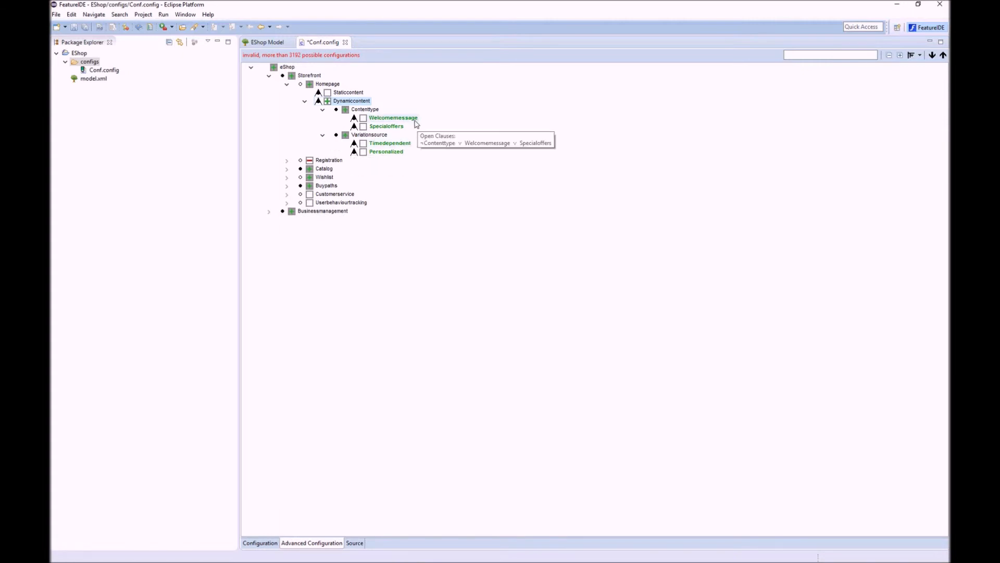
click(363, 118)
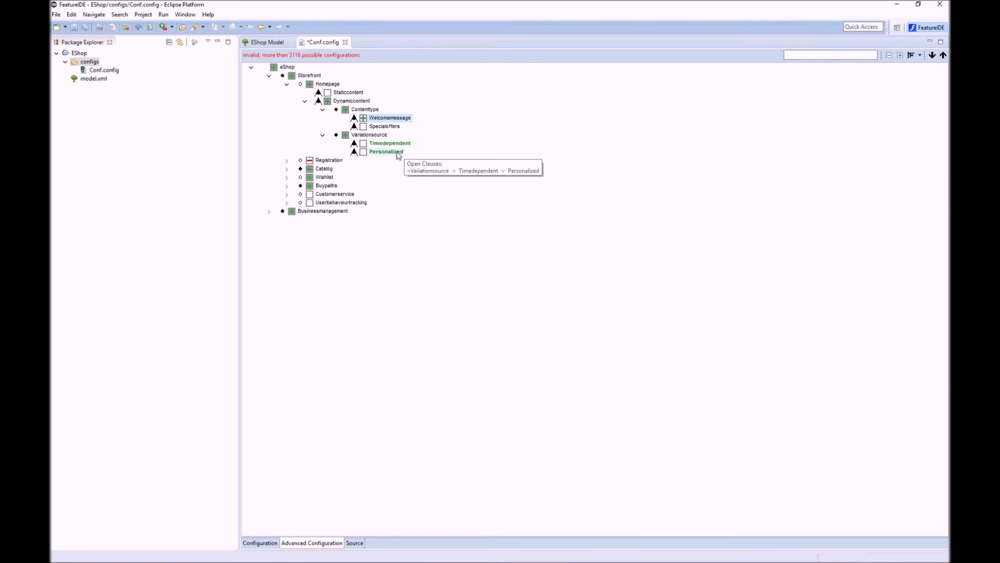
click(363, 151)
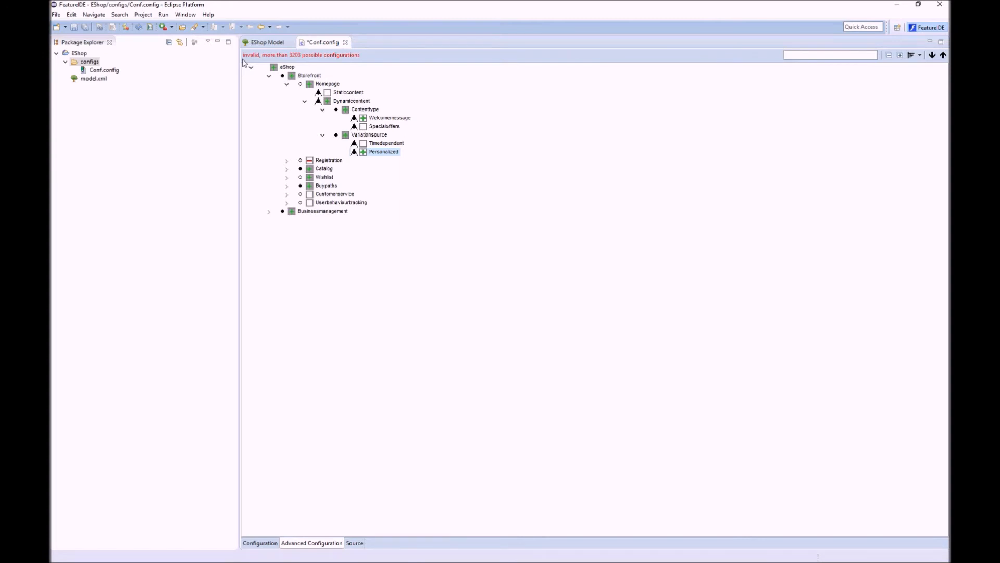
mouse_move(838, 91)
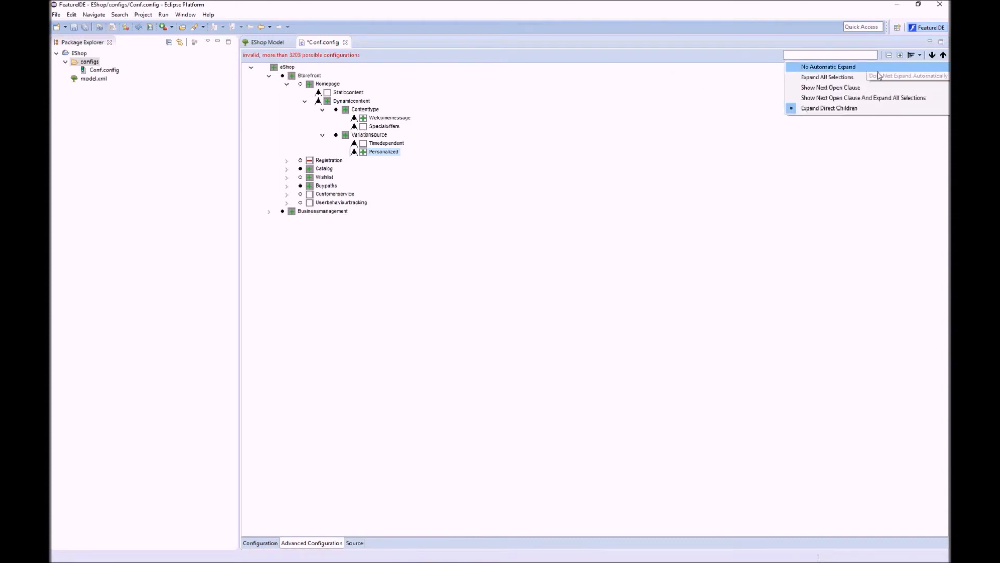
mouse_move(829, 88)
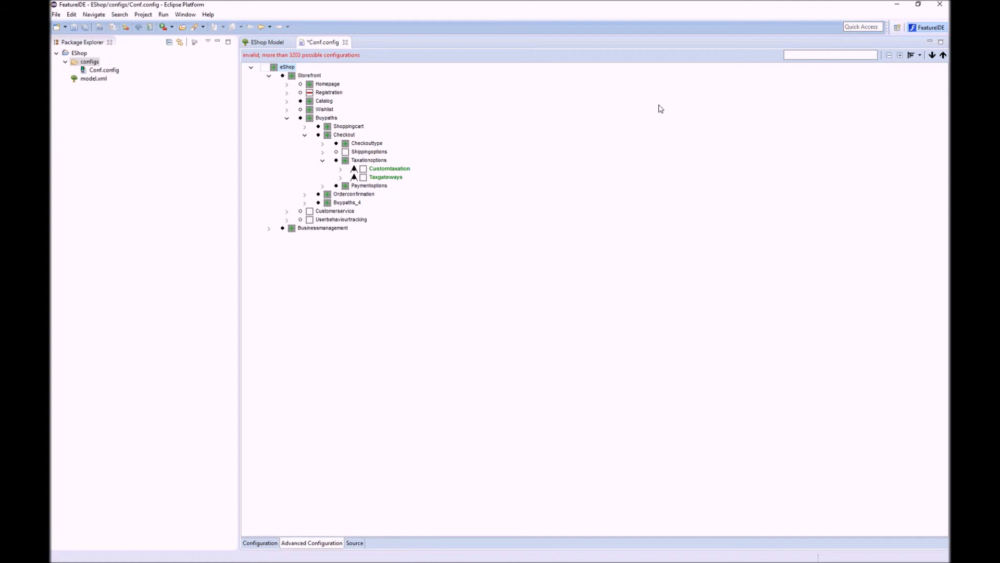
mouse_move(344, 159)
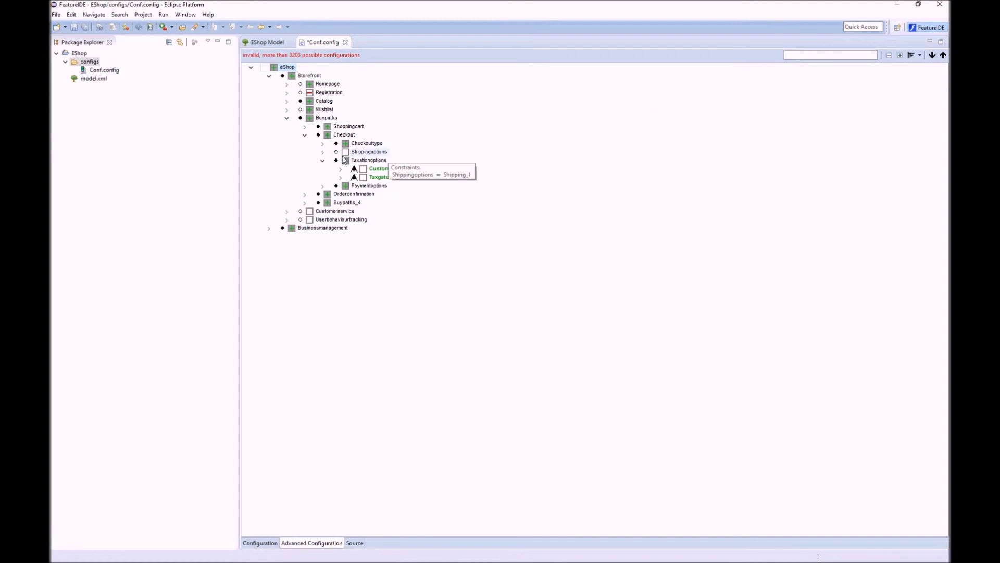
mouse_move(322, 176)
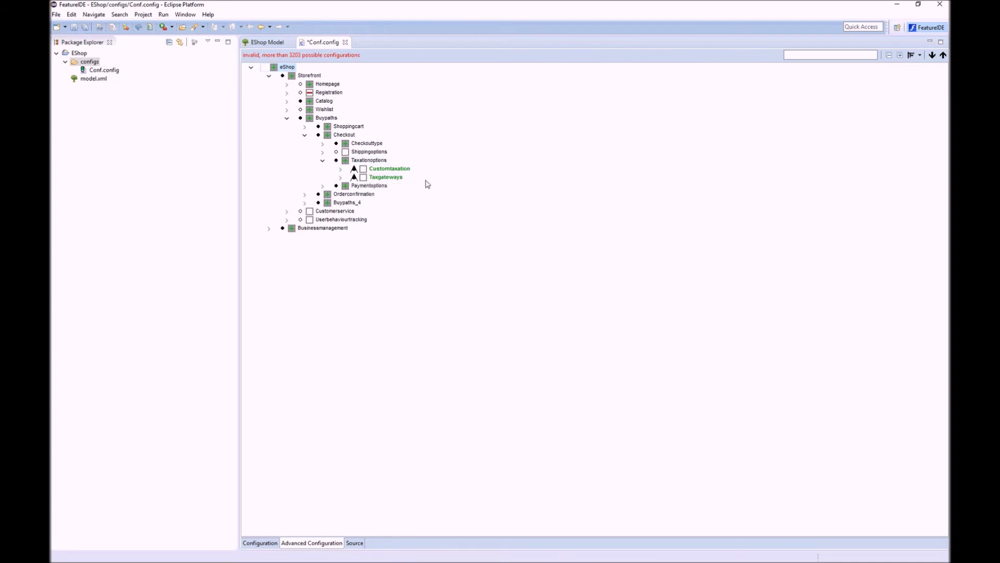
mouse_move(412, 185)
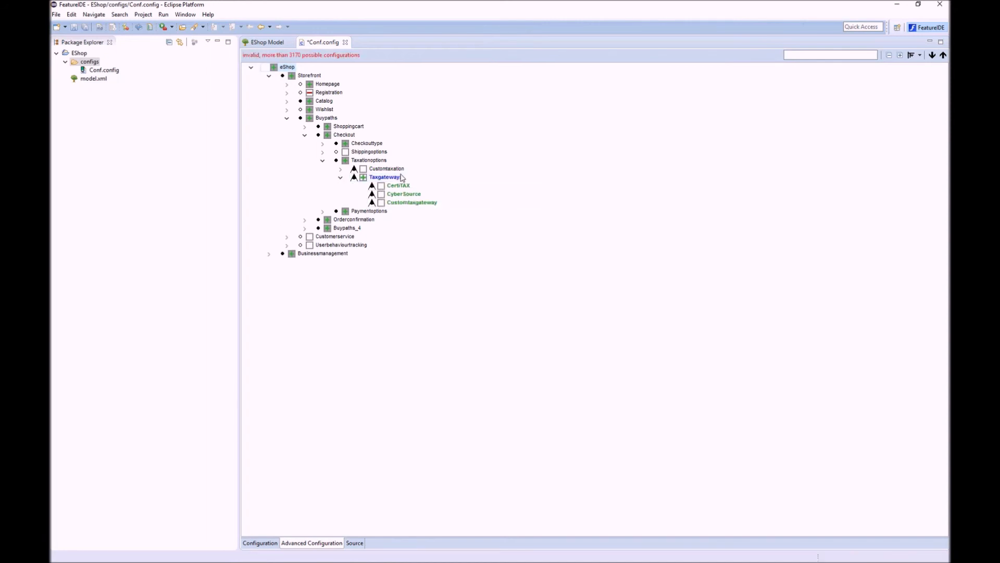
mouse_move(411, 202)
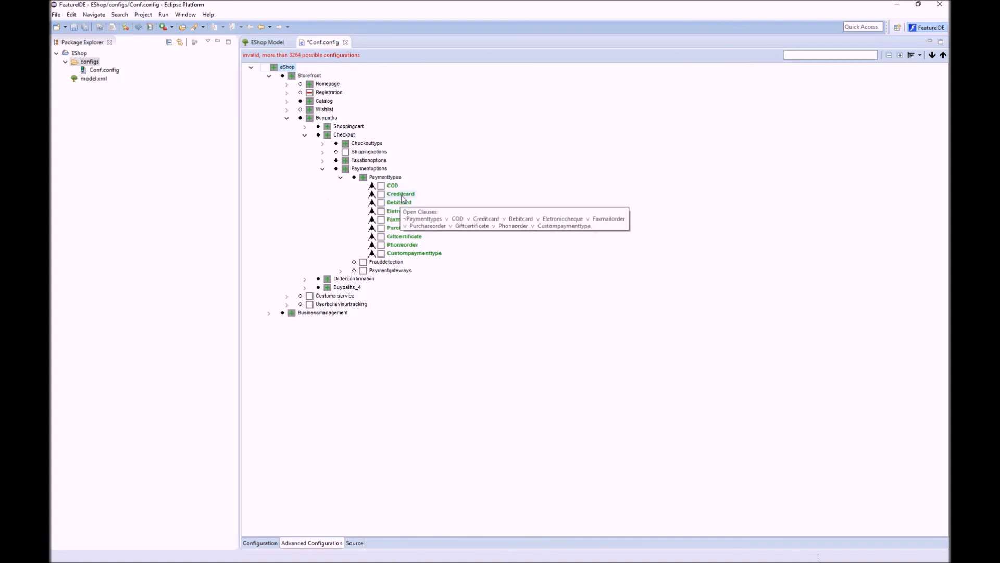
Choose Creditcard under Paymenttypes.
click(304, 134)
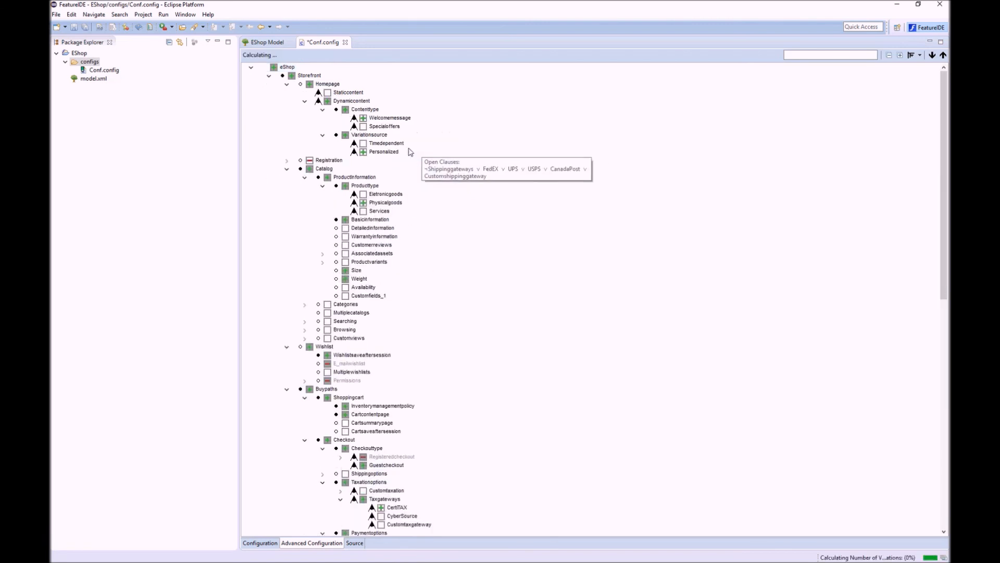
Scroll through the configuration tree to confirm Conf.config reports valid.
scroll(down, 3)
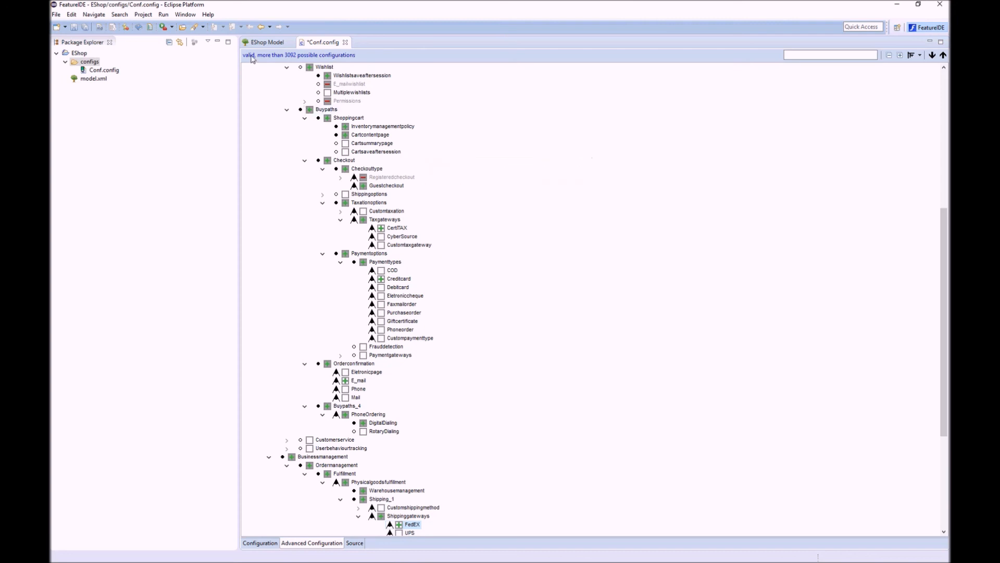